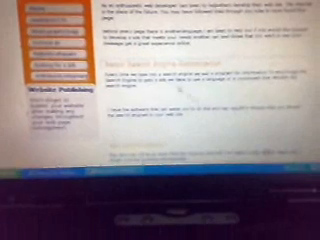
{"action": "scroll", "scroll_direction": "down", "scroll_amount": 3}
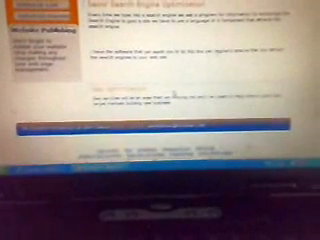